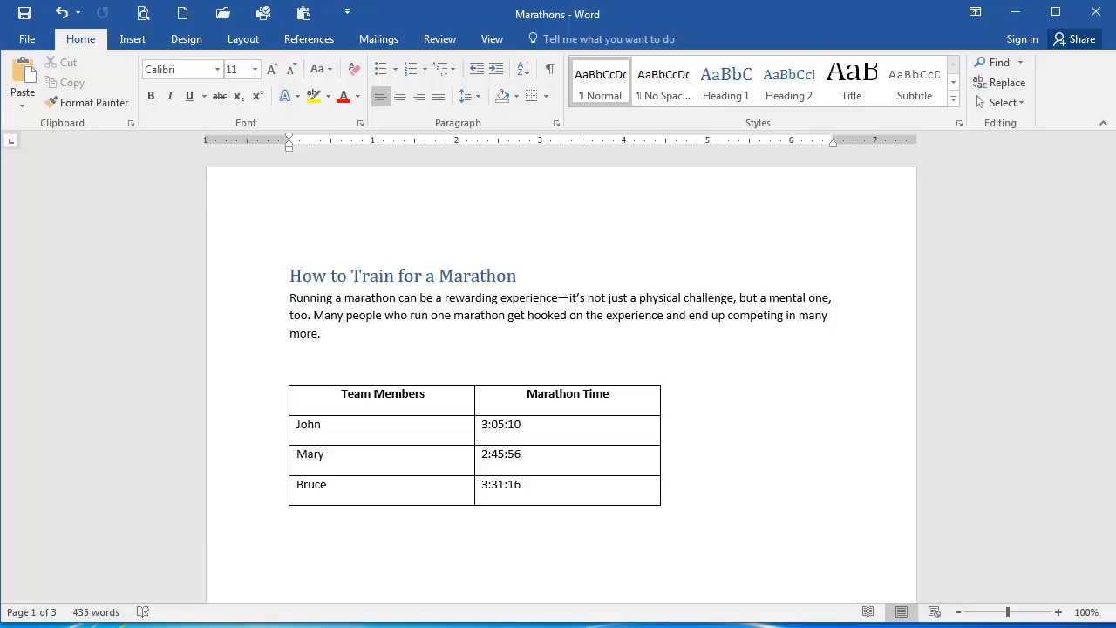
Step: Place the insertion point before the "How to Train for a Marathon" heading and show the References tools
left_click(403, 275)
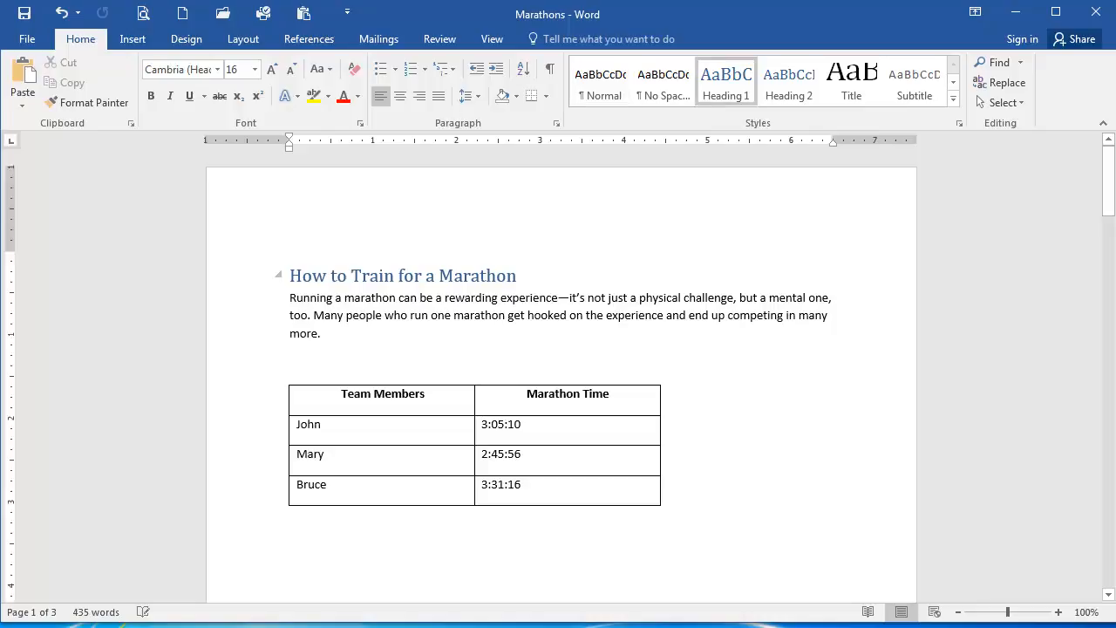
left_click(290, 276)
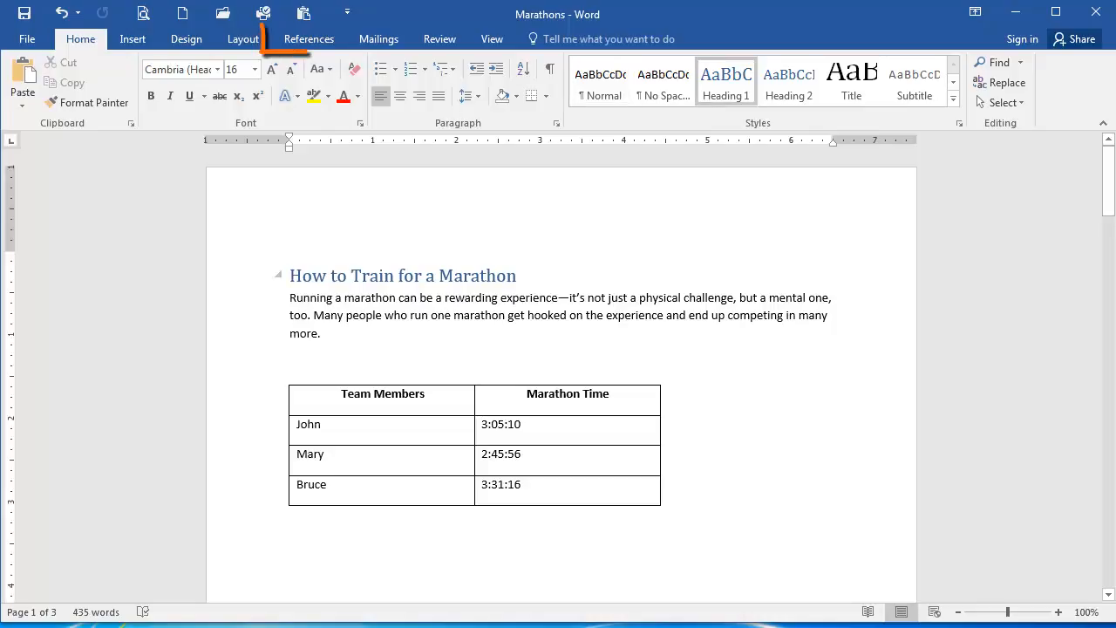
left_click(309, 38)
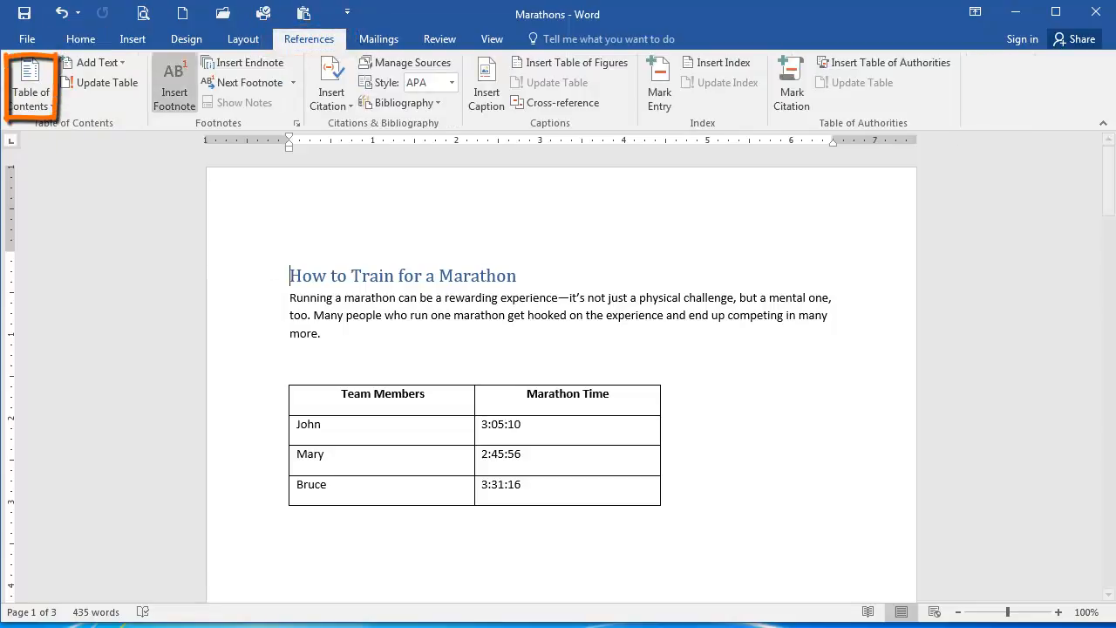
Step: Insert an Automatic Table 1 contents listing the three headings above the first heading
left_click(32, 84)
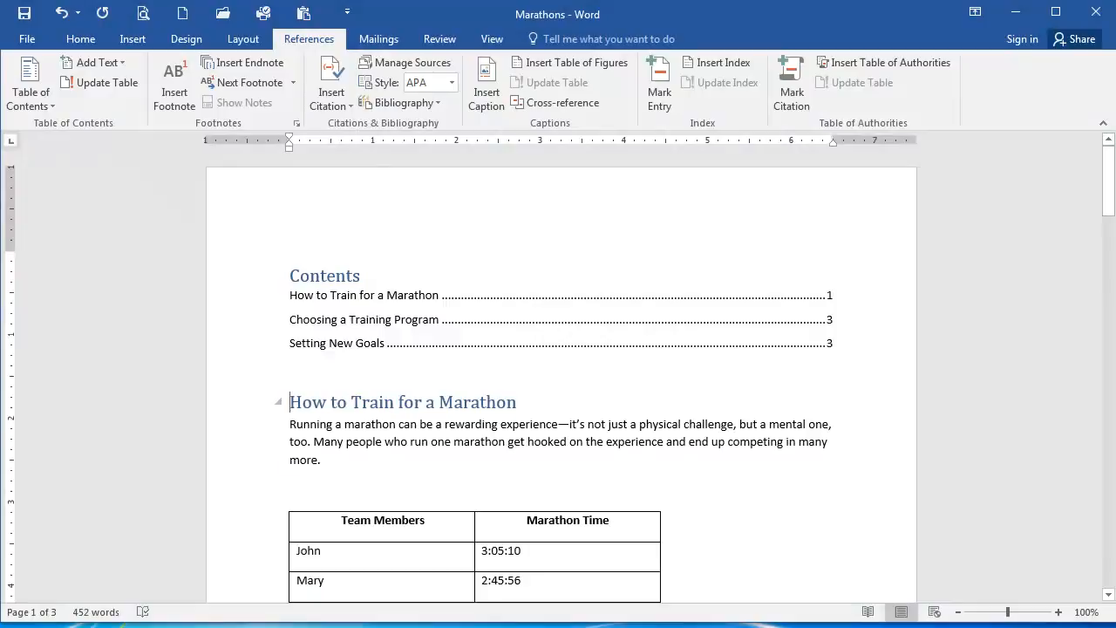
Step: Return to the Home formatting tools and scroll down to check the page 2 heading
left_click(80, 38)
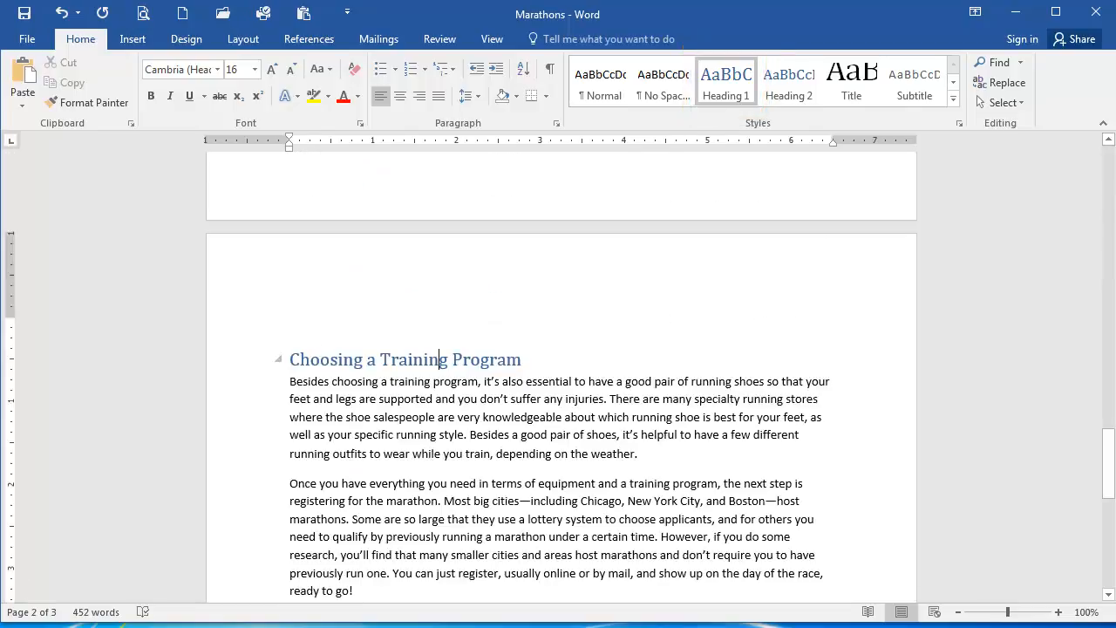
scroll("down", 3)
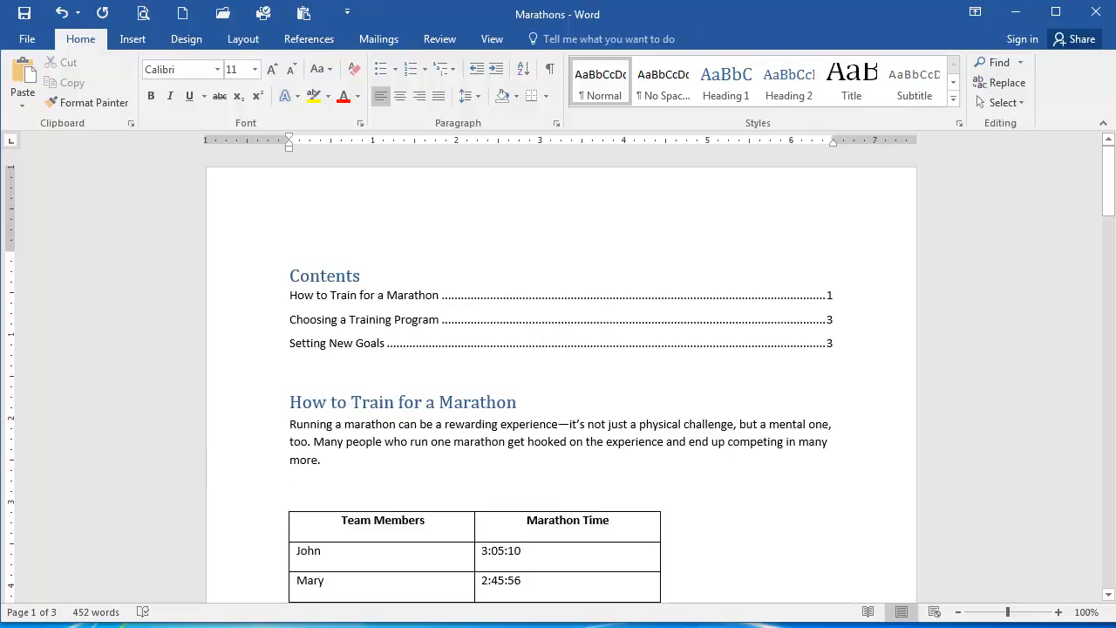
Step: Add a "Team Member Time" heading above the team table and select the table of contents
type("Team Member T")
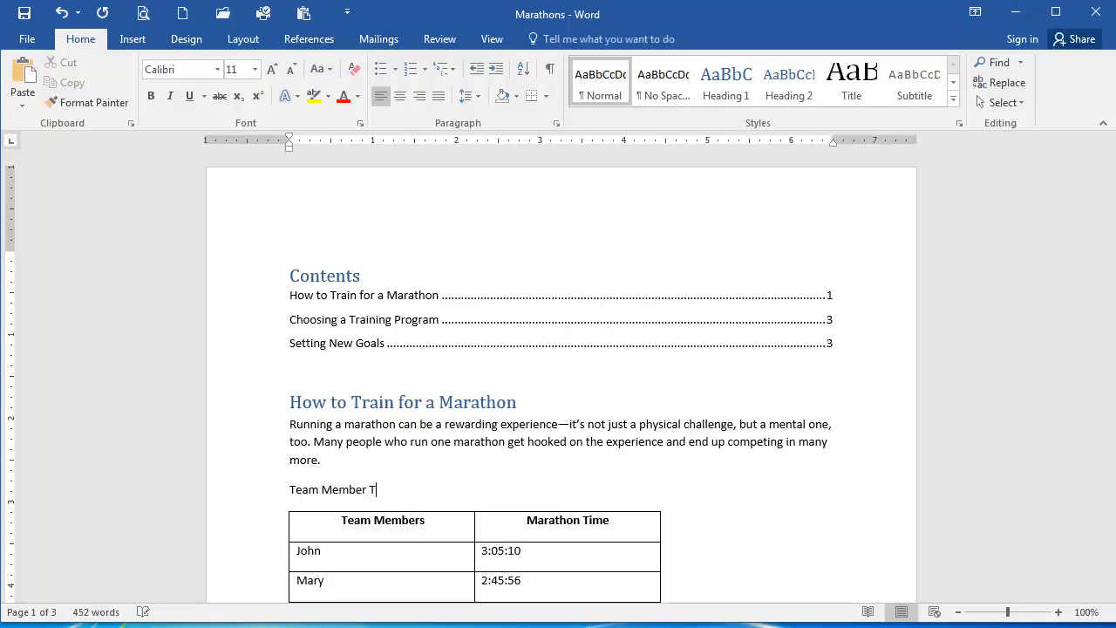
type("ime")
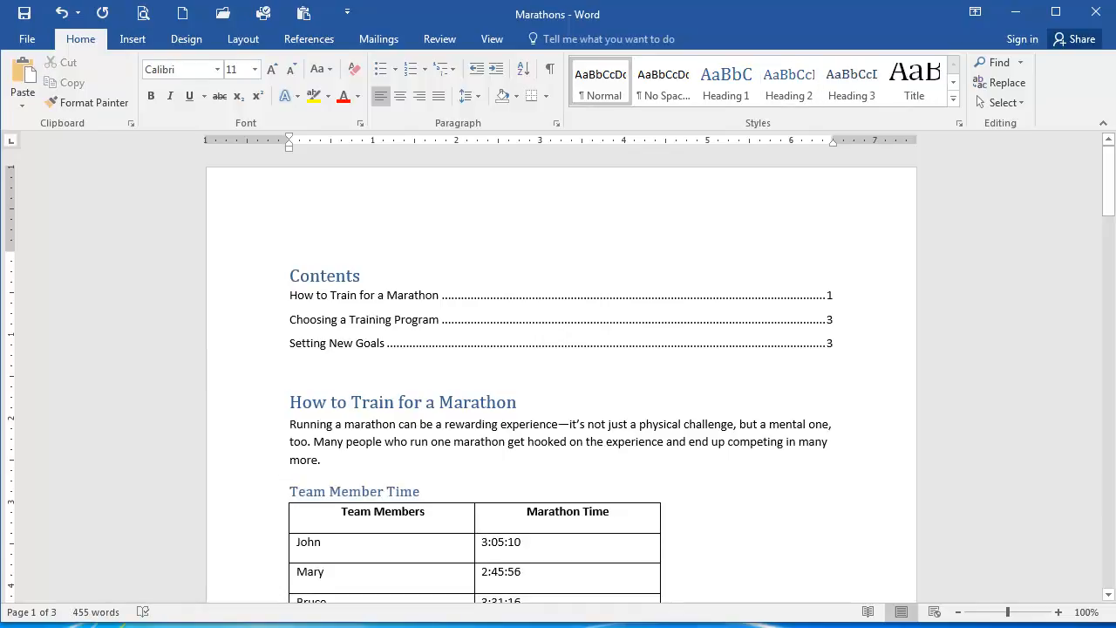
left_click(321, 461)
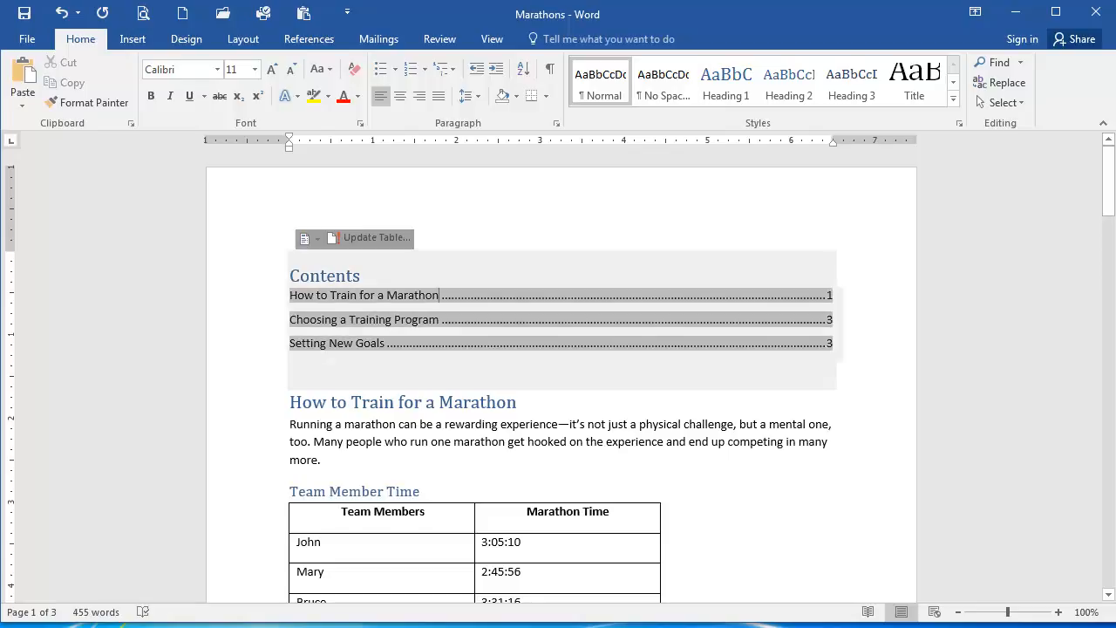
mouse_move(362, 295)
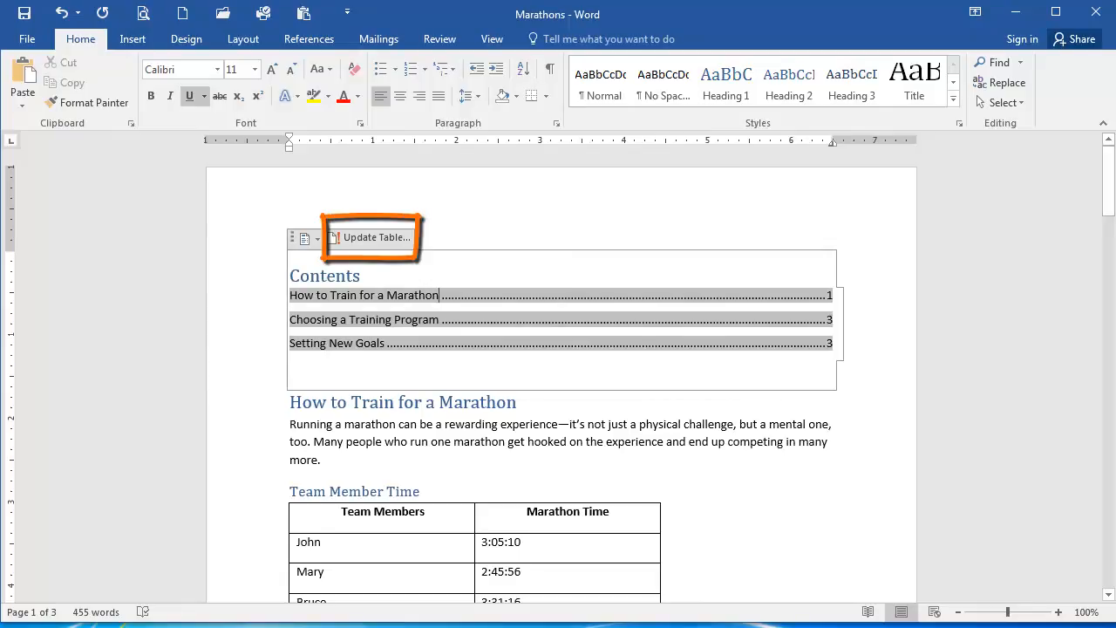
Step: Update the entire table of contents so it lists "Team Member Time" on page 1
left_click(377, 237)
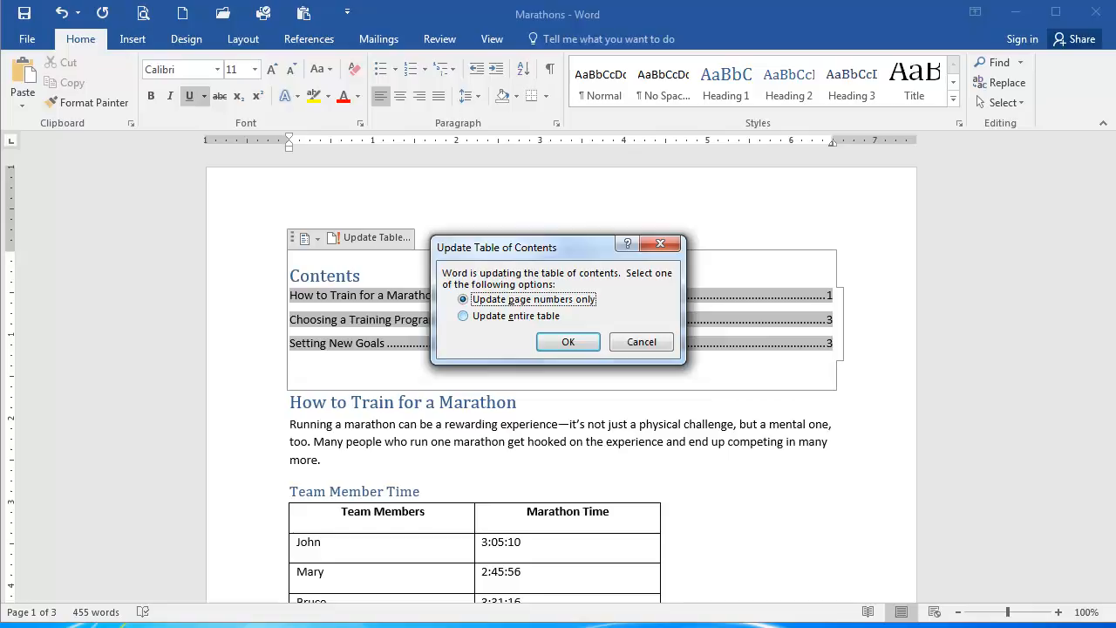
left_click(569, 340)
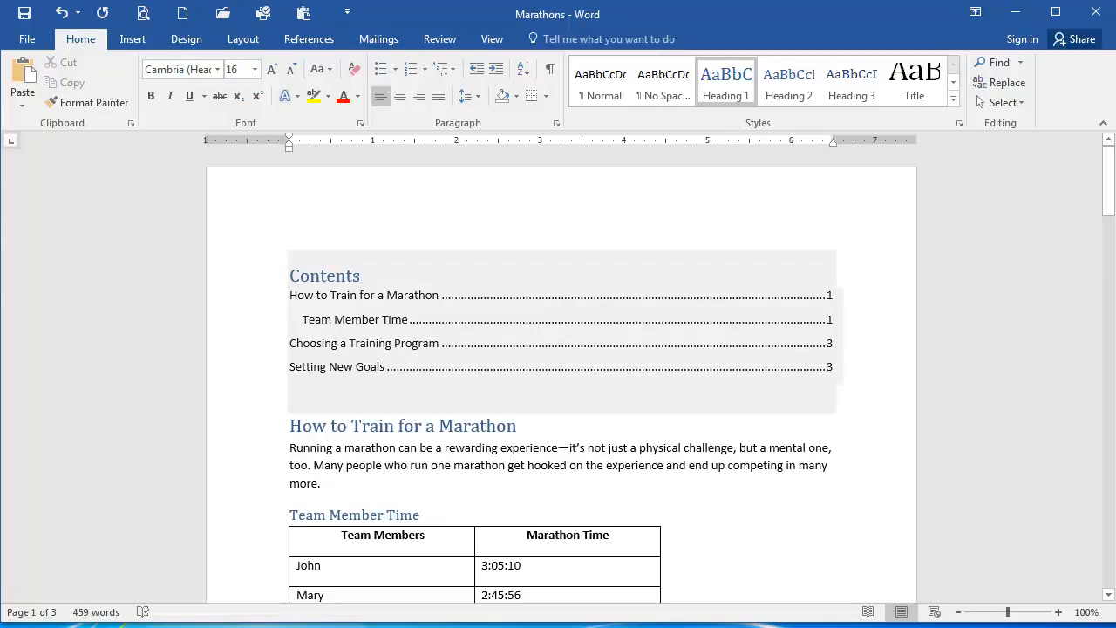
Step: Remove the table of contents so the document opens with "How to Train for a Marathon"
left_click(324, 276)
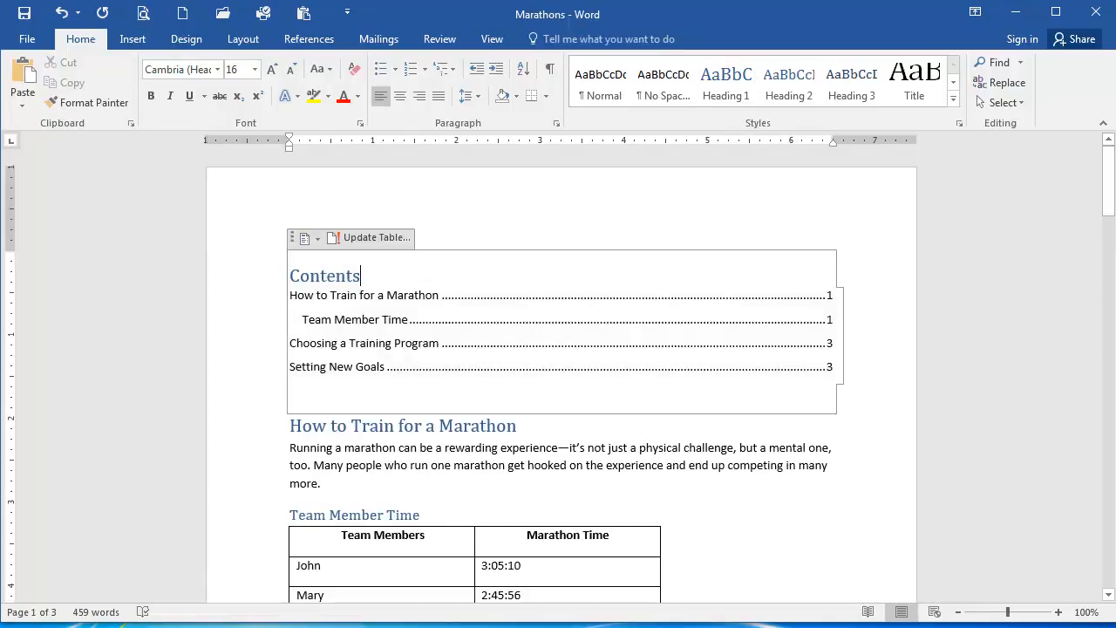
left_click(308, 38)
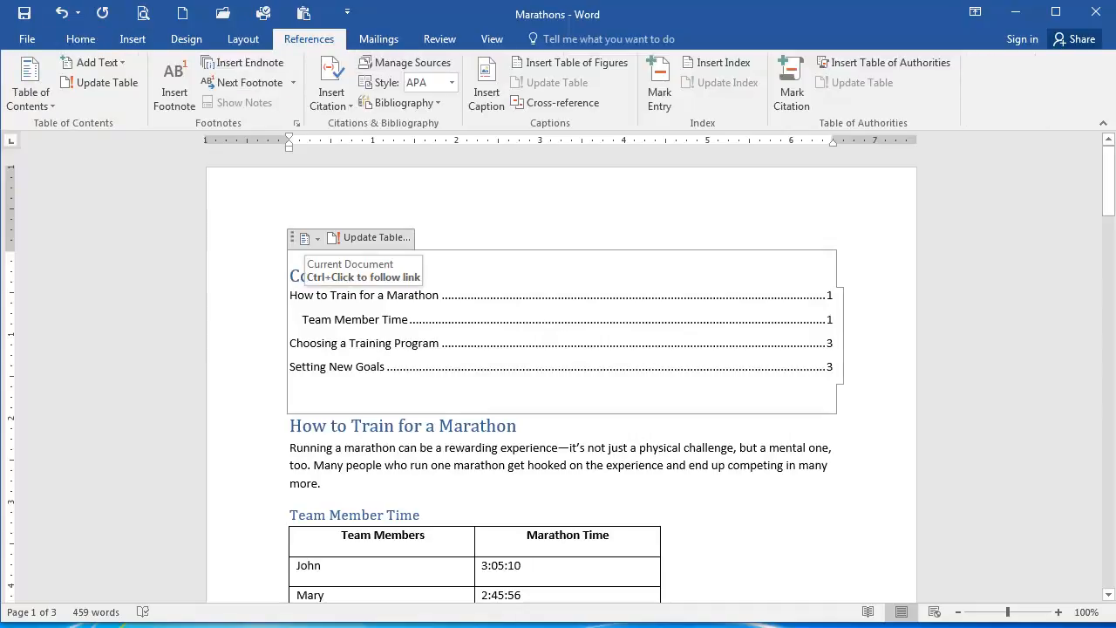
left_click(29, 84)
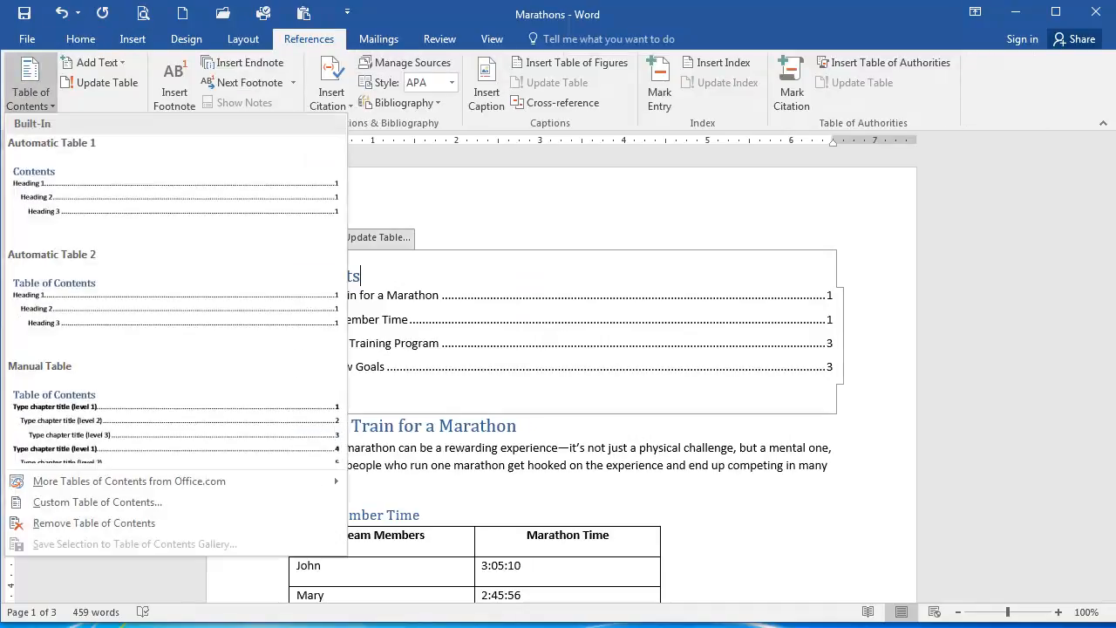
mouse_move(94, 523)
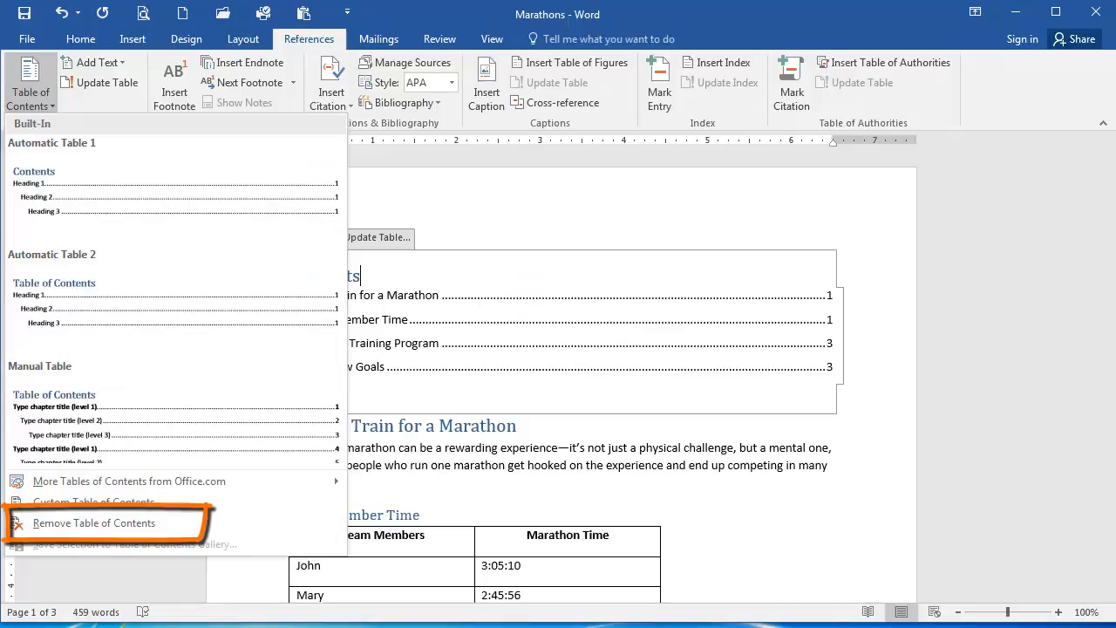
mouse_move(94, 523)
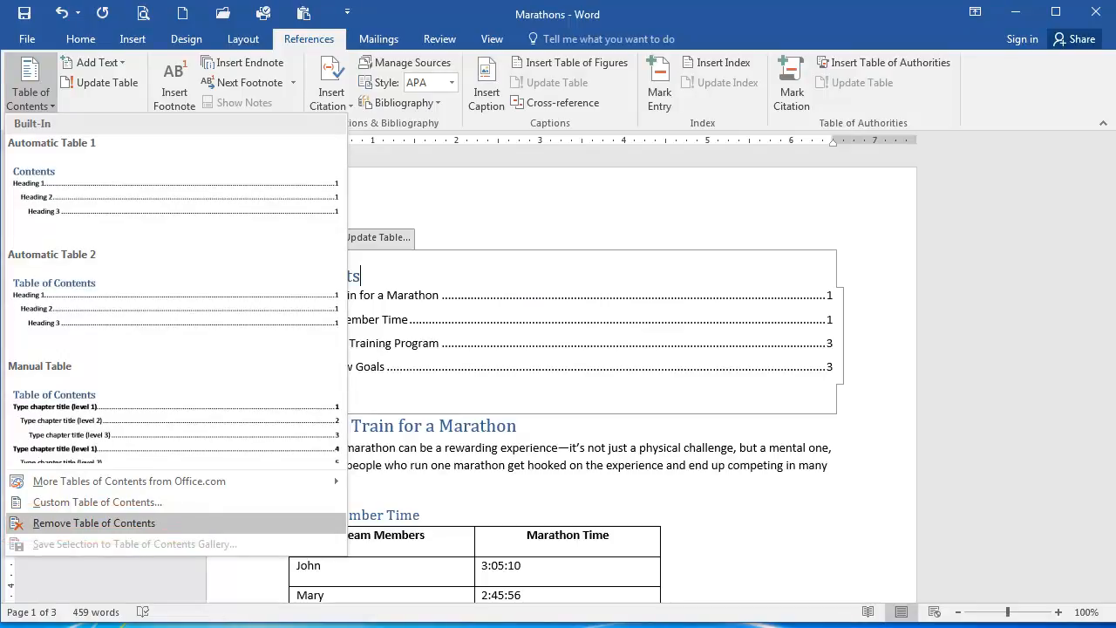
left_click(94, 524)
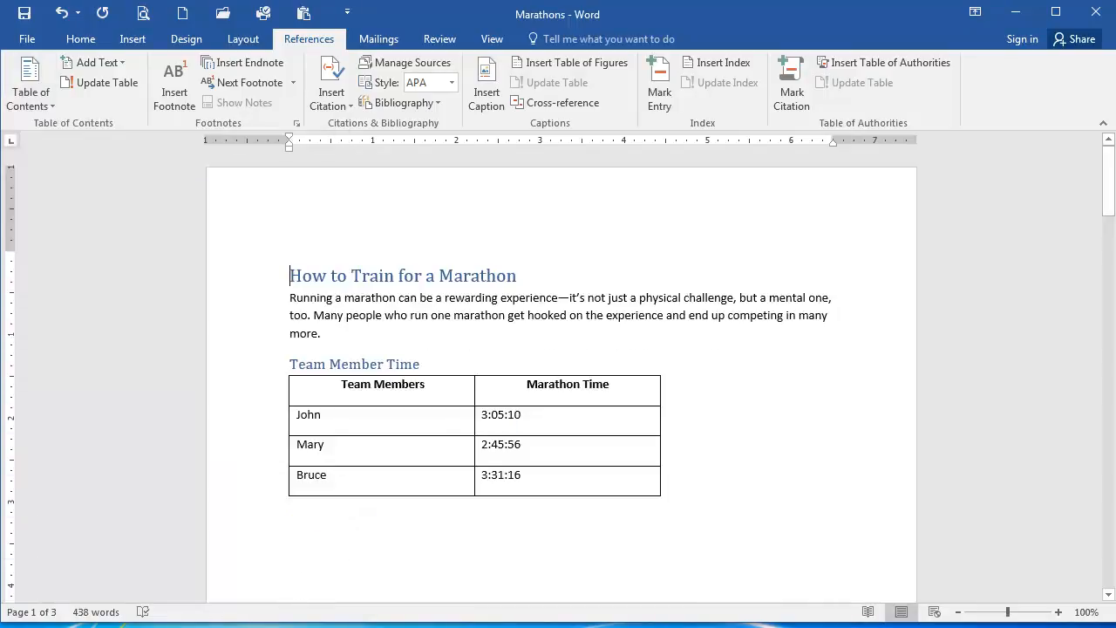